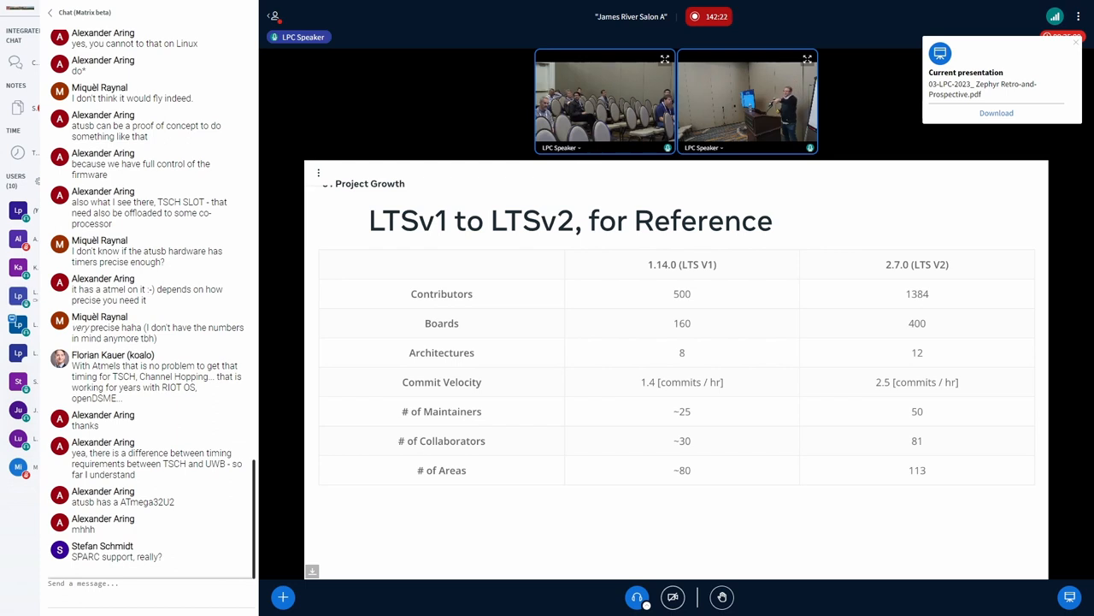
pyautogui.scroll(-3)
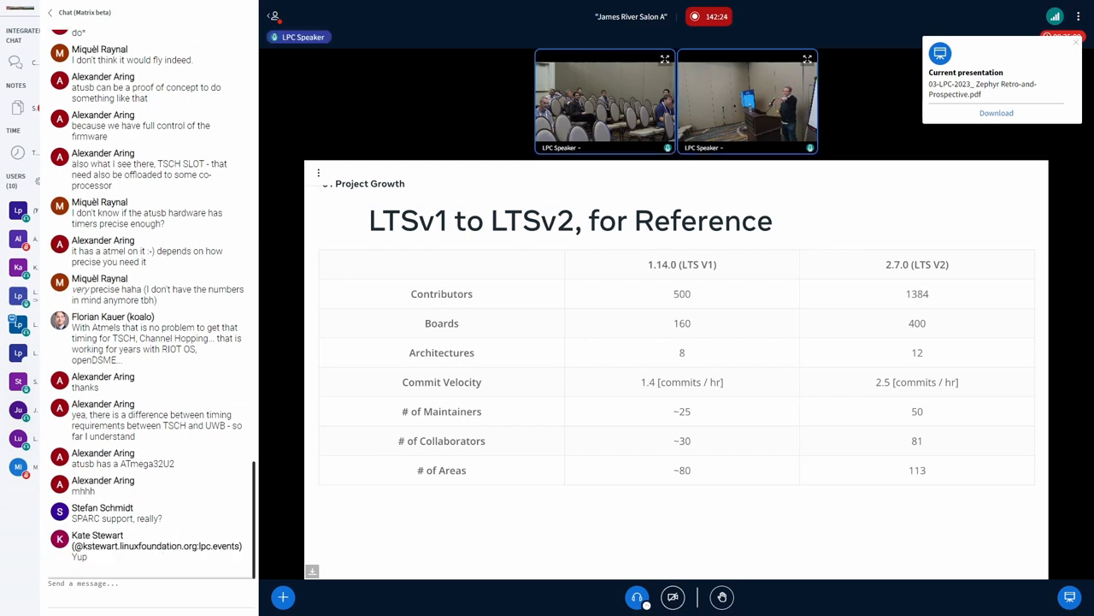